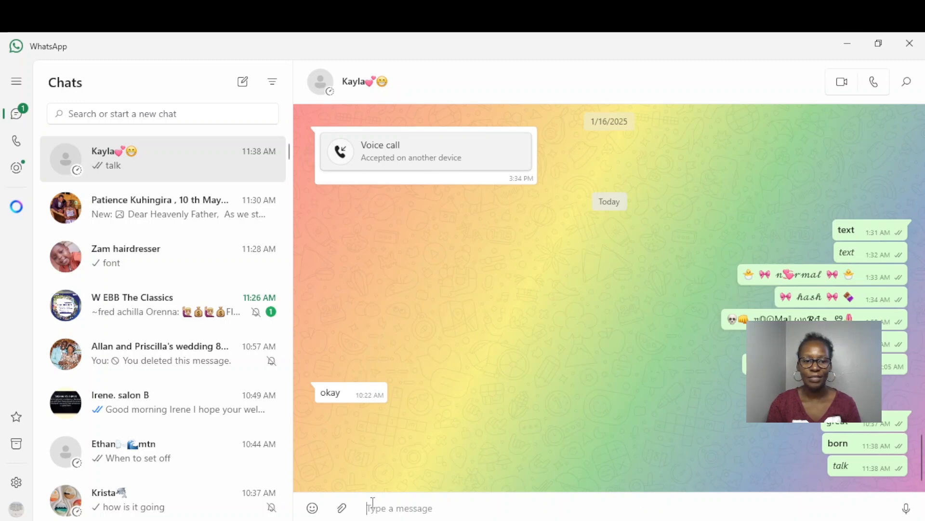
# Step: Enter 'Good day' in the message box and select it to apply italics
pyautogui.write('G')
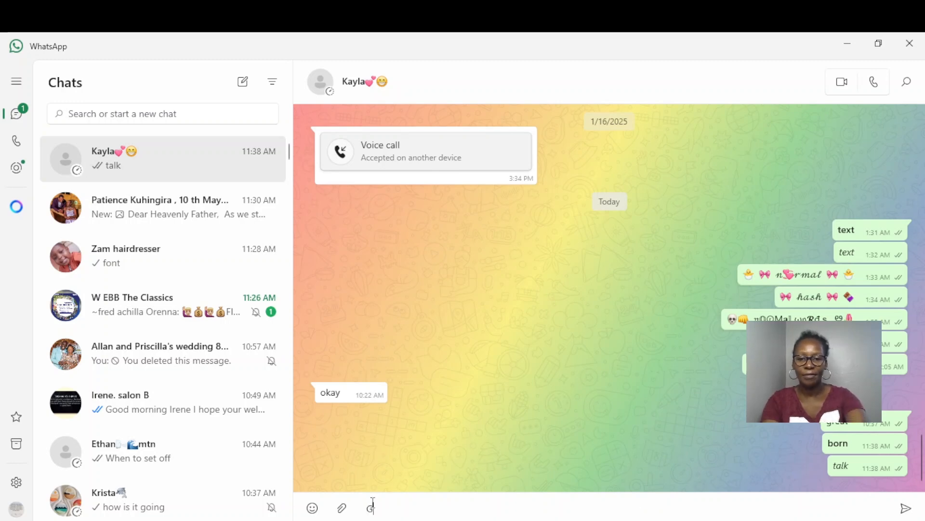
pyautogui.write('ood d')
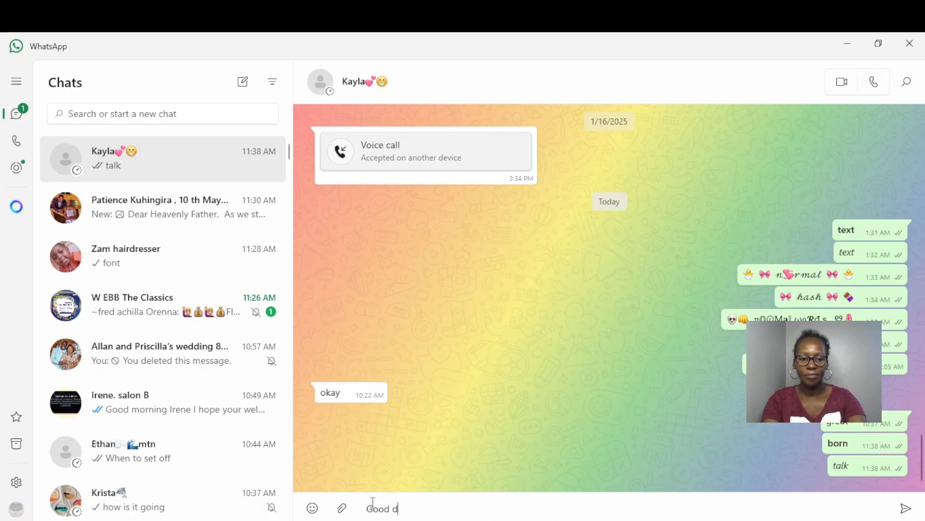
pyautogui.write('ay')
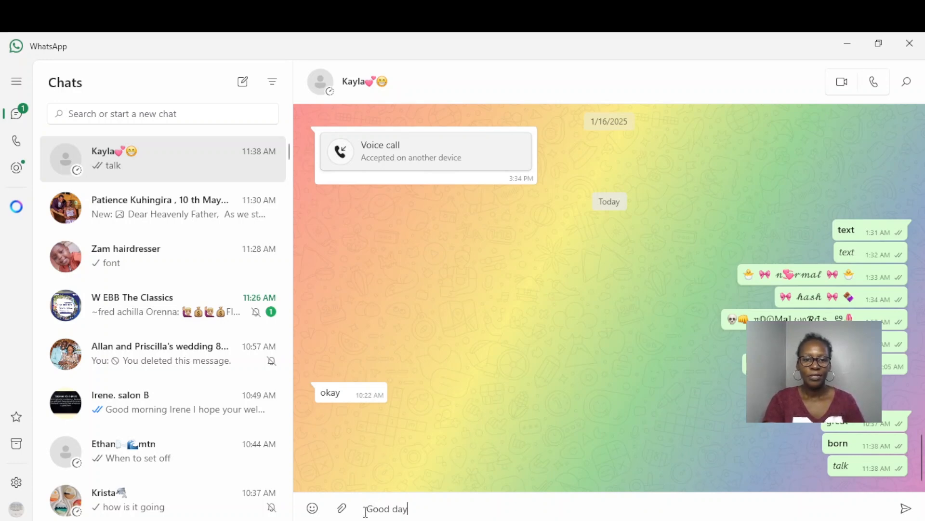
pyautogui.tripleClick(387, 508)
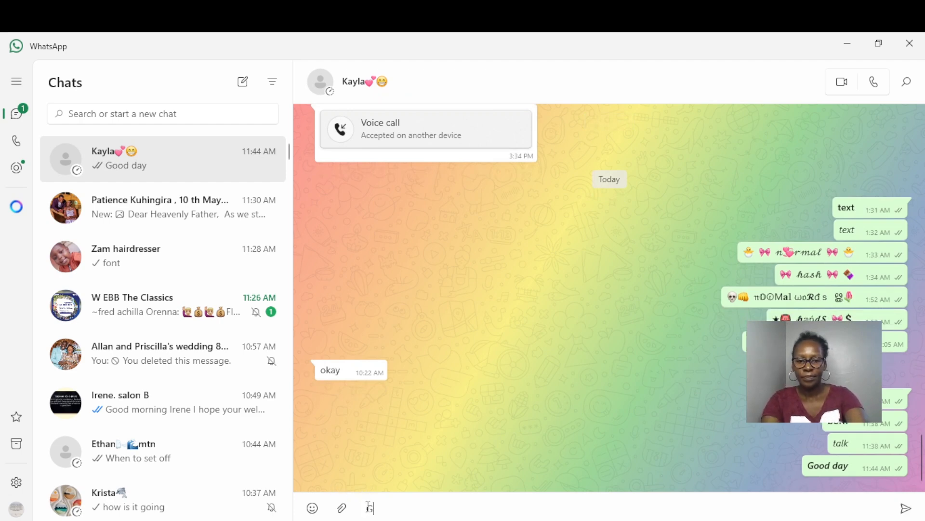
# Step: Type a plain, unformatted 'Good day' message
pyautogui.write('Good d')
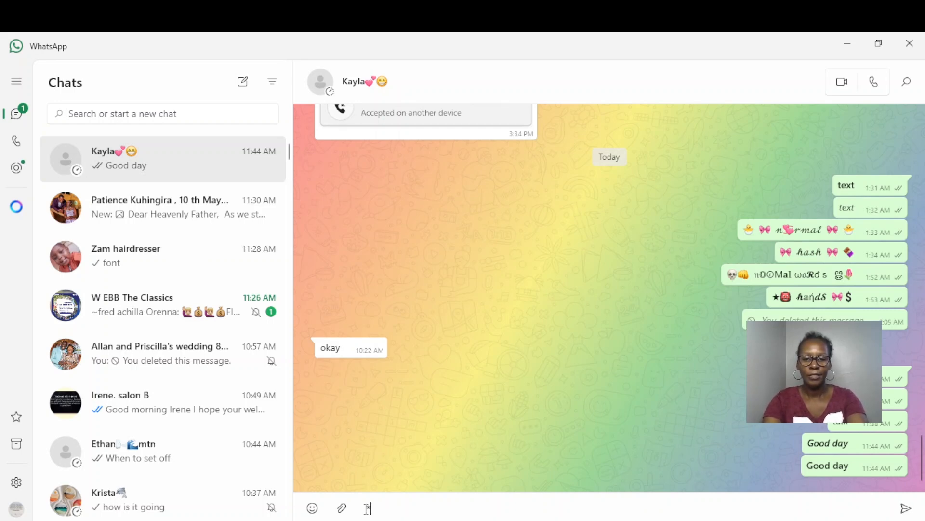
# Step: Send 'good' wrapped in asterisks as a bold message, then type 'where'
pyautogui.write('good')
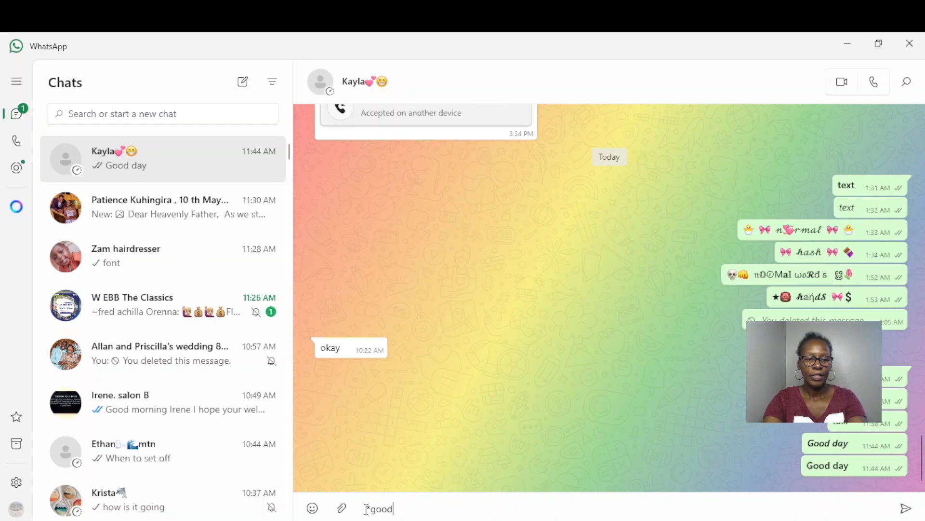
pyautogui.write('*')
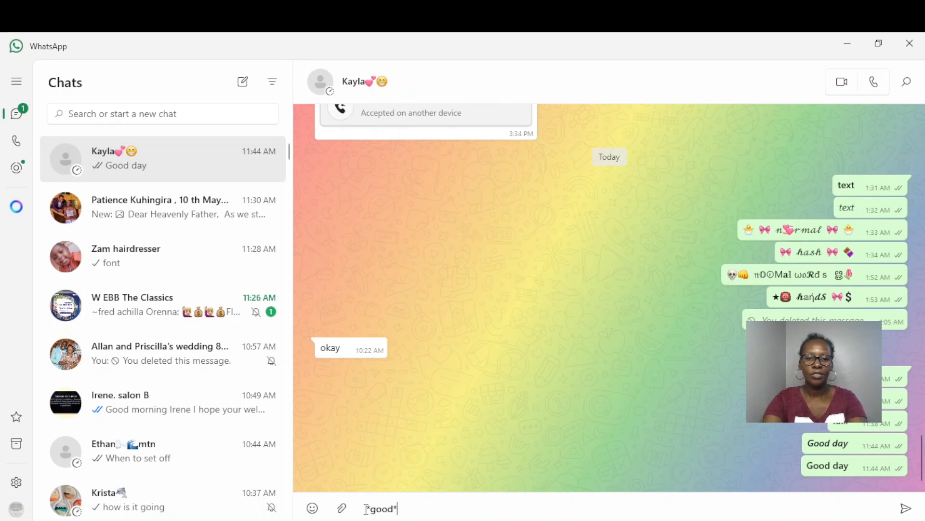
pyautogui.press('Backspace')
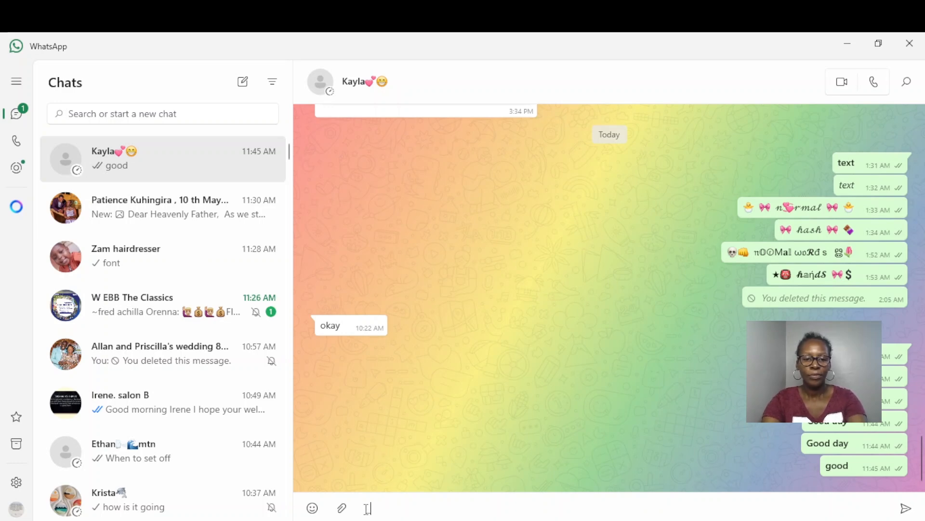
pyautogui.write('where')
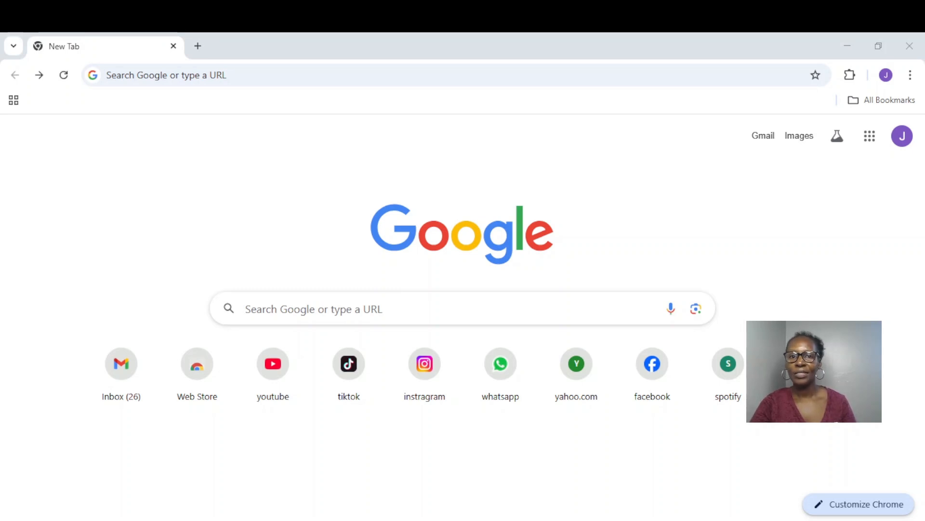
pyautogui.moveTo(251, 283)
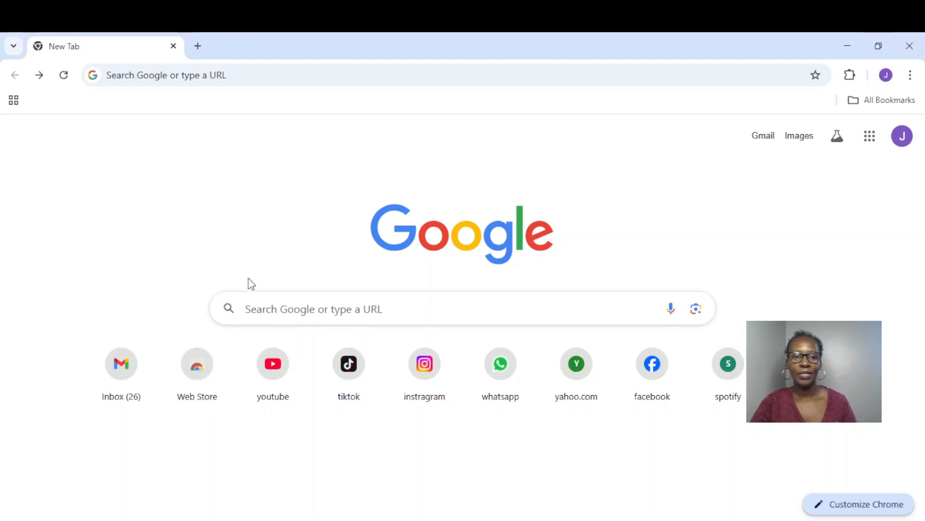
# Step: Search Google for 'lingojam' and open the LingoJam Fancy Text Generator result
pyautogui.click(313, 308)
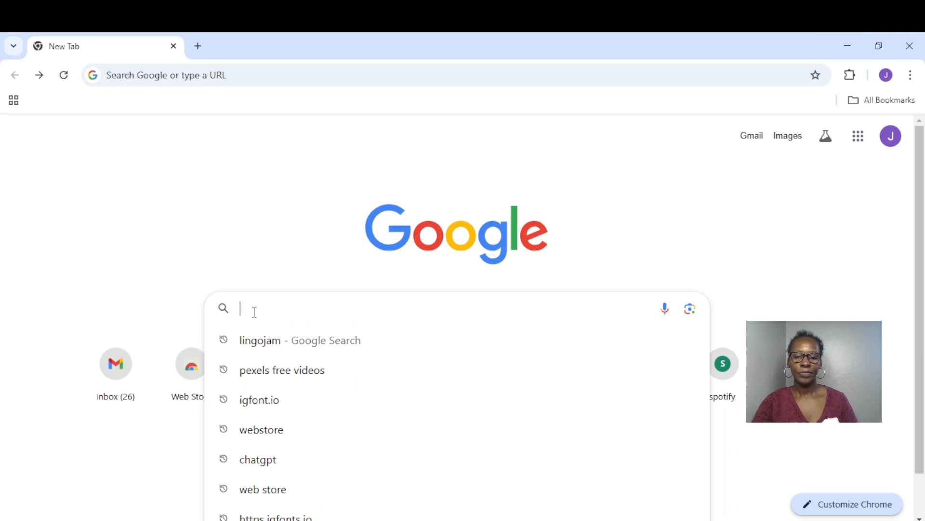
pyautogui.write('lingojam')
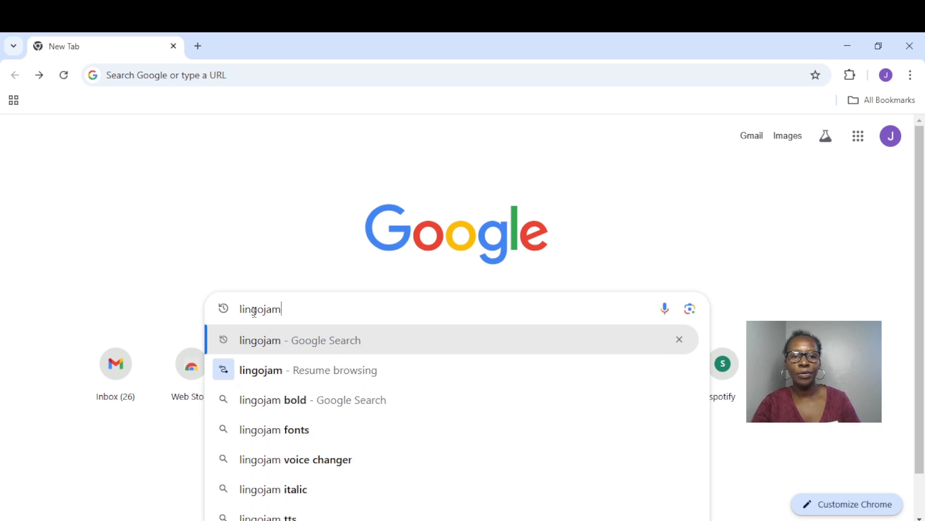
pyautogui.moveTo(268, 369)
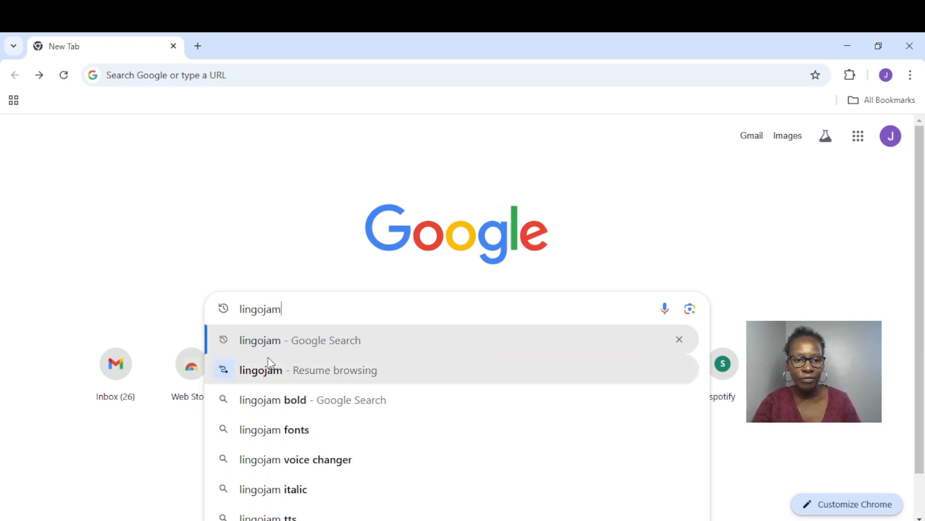
pyautogui.click(299, 340)
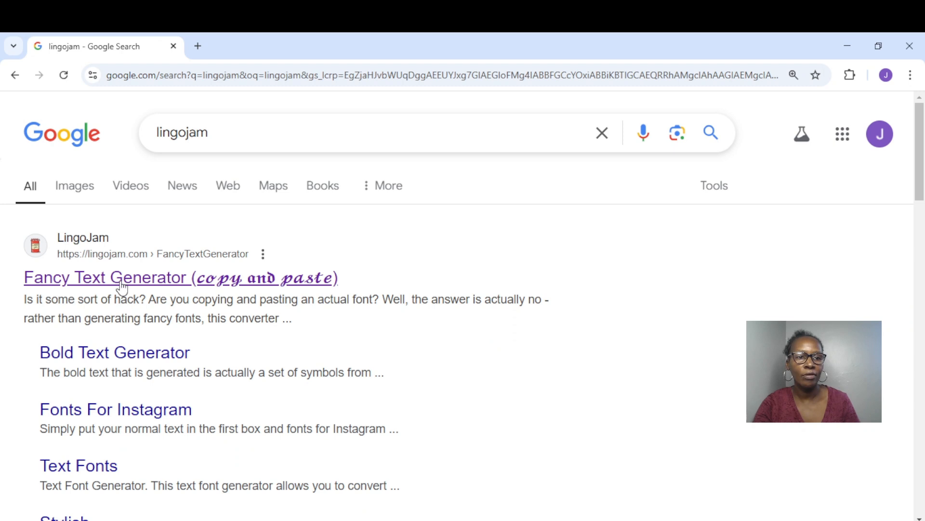
pyautogui.click(110, 278)
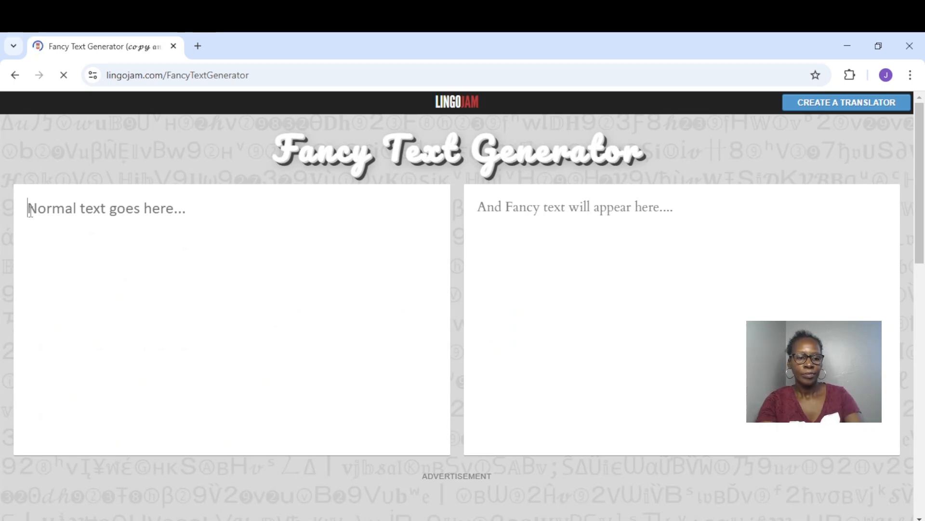
# Step: Enter 'What do you love most' in LingoJam and select the emoji-decorated output
pyautogui.write('What do you')
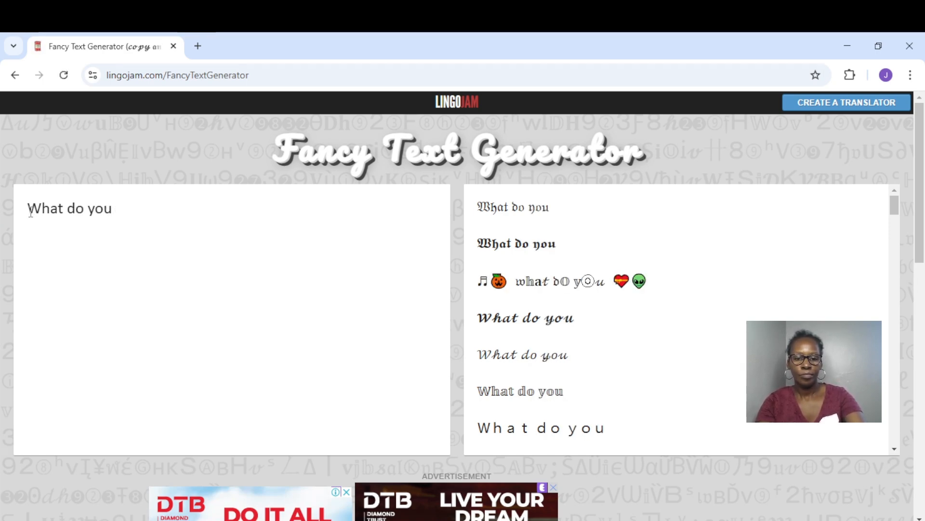
pyautogui.write('love m')
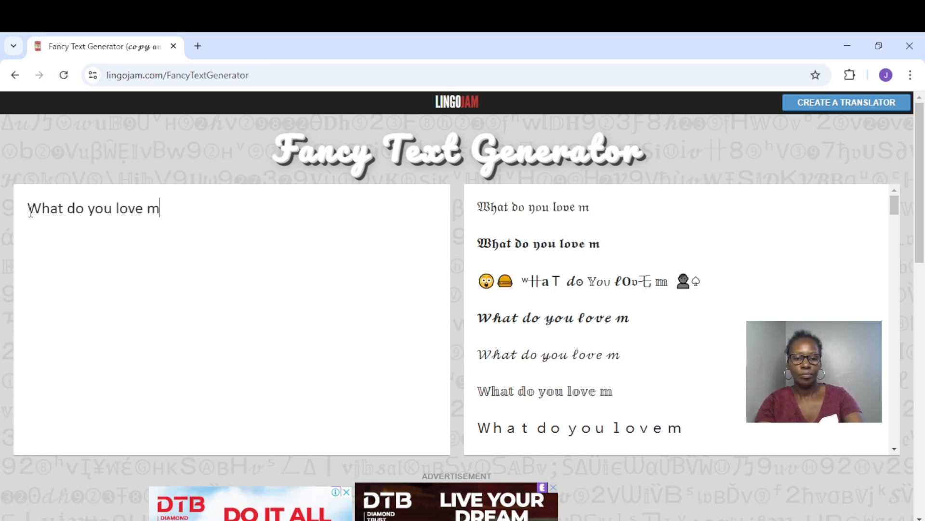
pyautogui.write('ost')
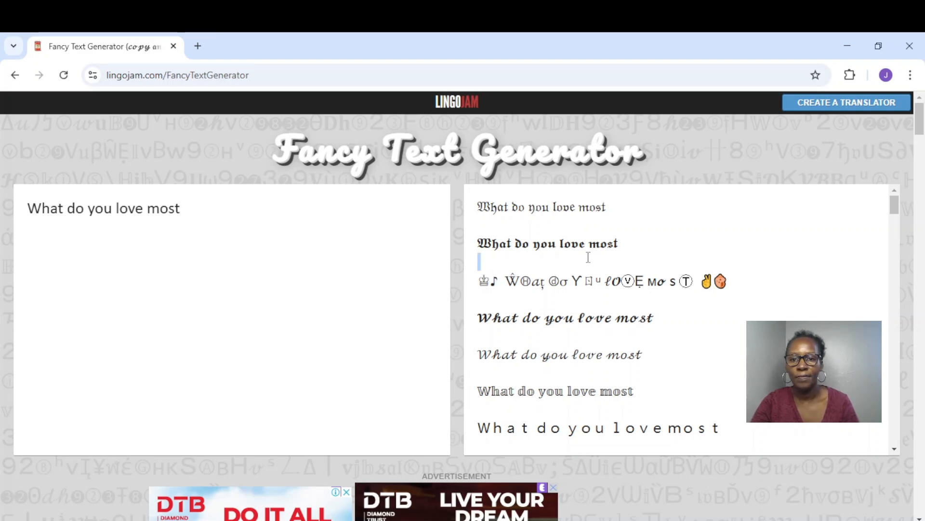
pyautogui.tripleClick(590, 281)
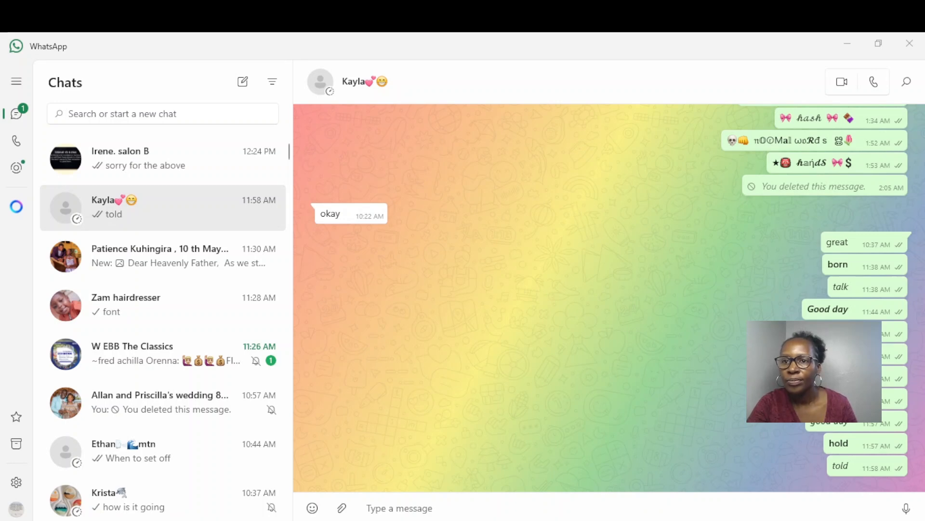
# Step: Paste the emoji-decorated 'What do you love most' into the chat and send it
pyautogui.click(399, 508)
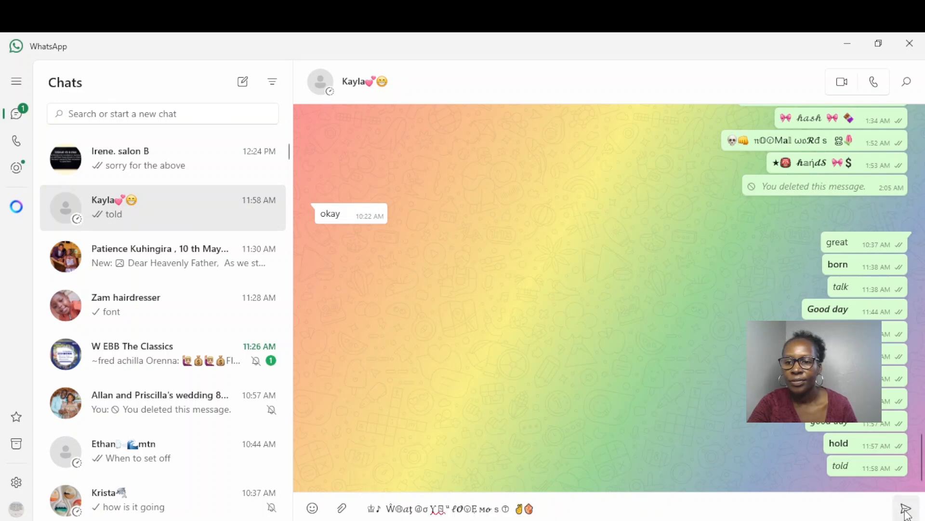
pyautogui.click(907, 507)
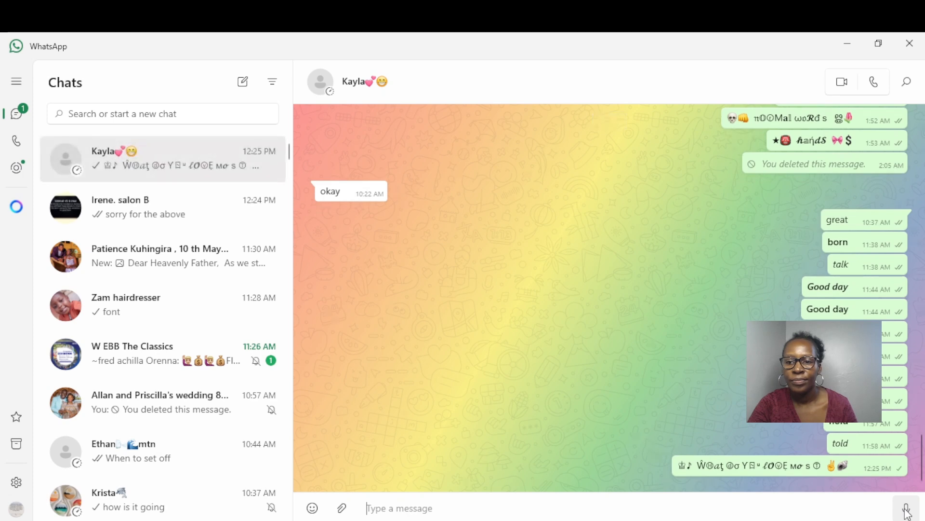